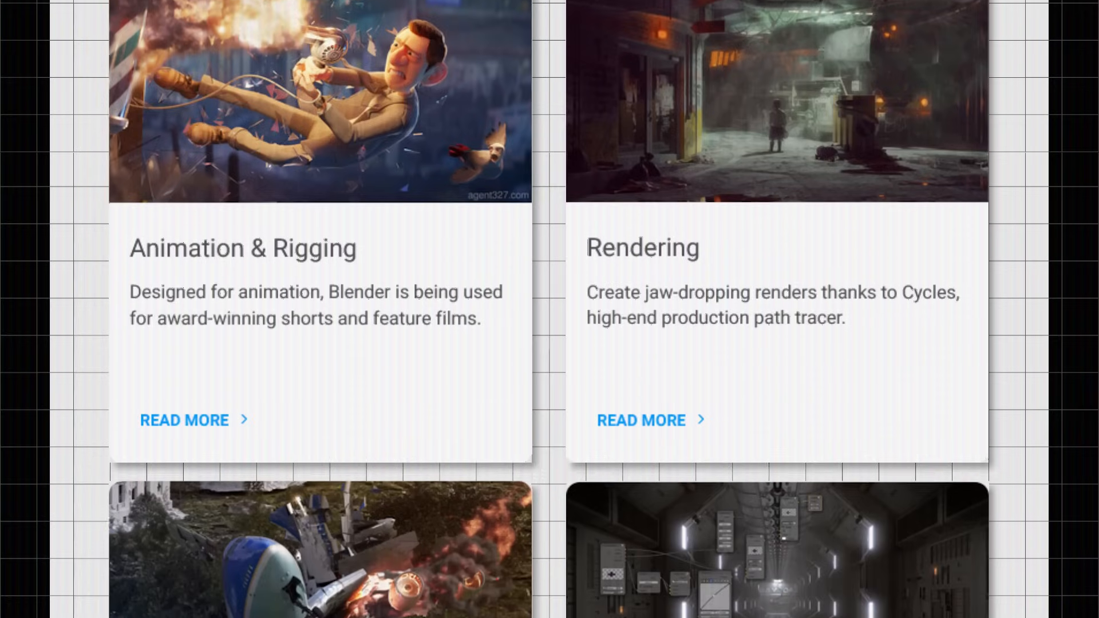
# Step: Scroll the blender.org features page down to the Simulation and VFX cards
pyautogui.scroll(-3)
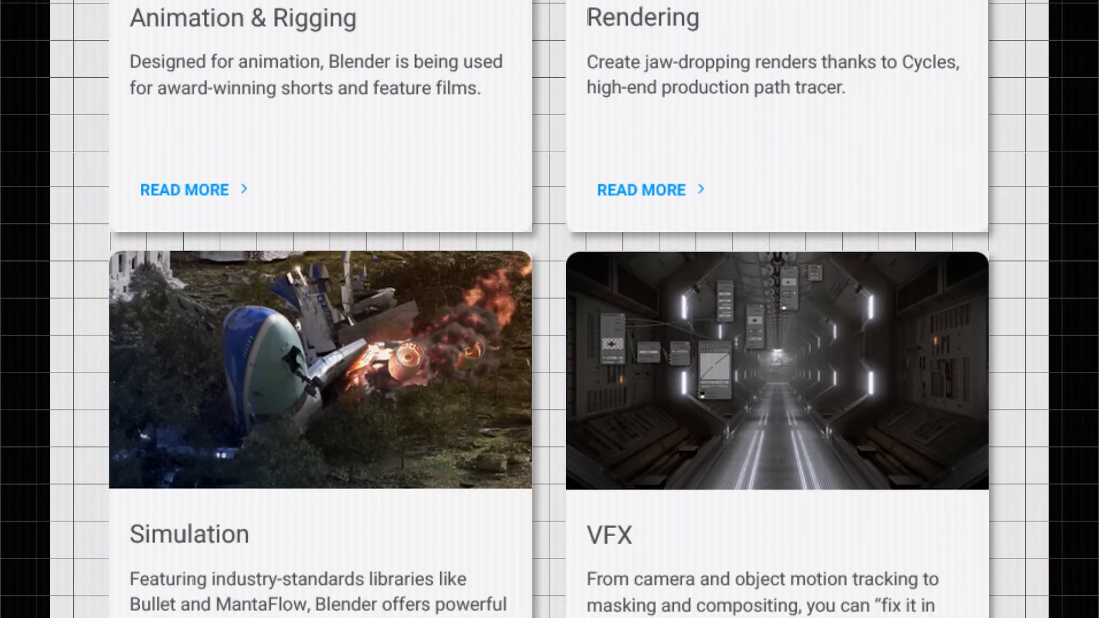
pyautogui.scroll(-3)
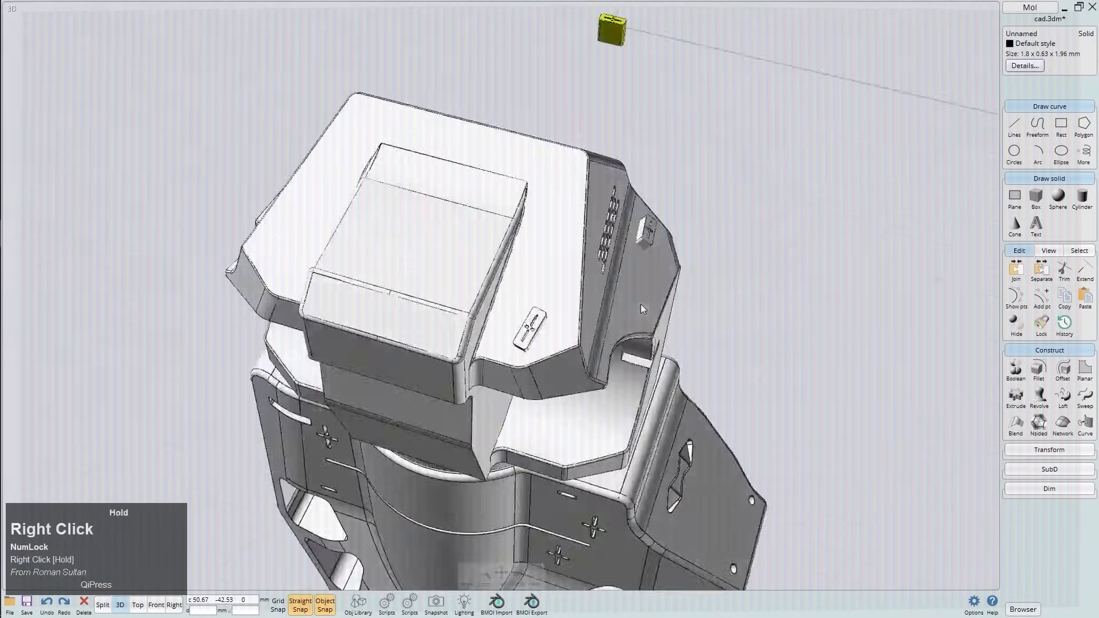
pyautogui.press('space')
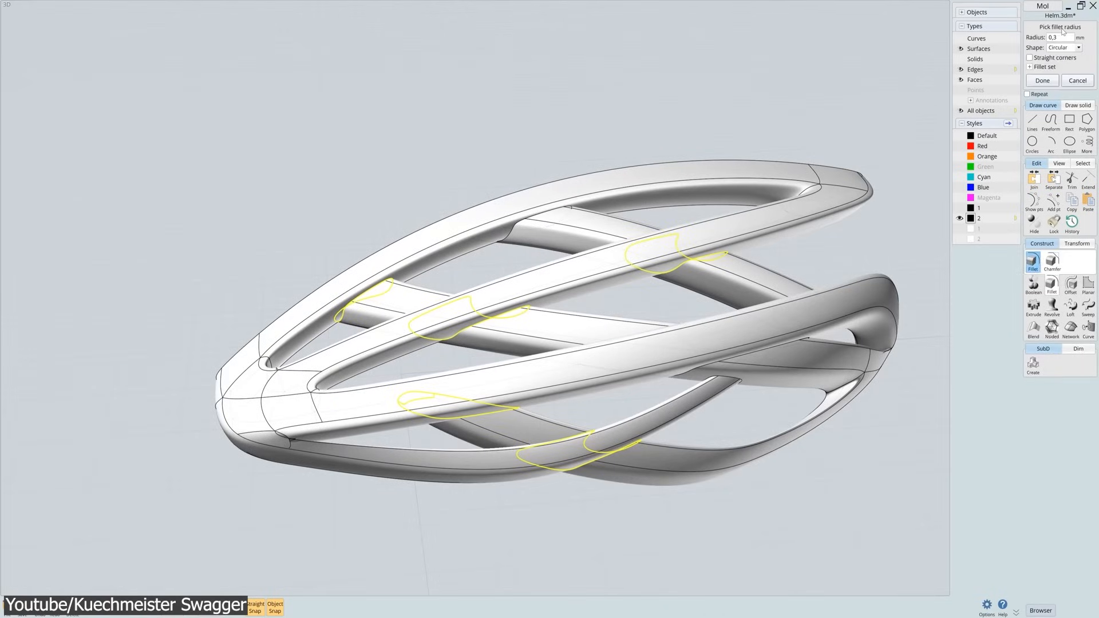
# Step: Fillet the crossing band edges at radius 0.3 and rebuild the band curve with 50 points
pyautogui.click(1042, 81)
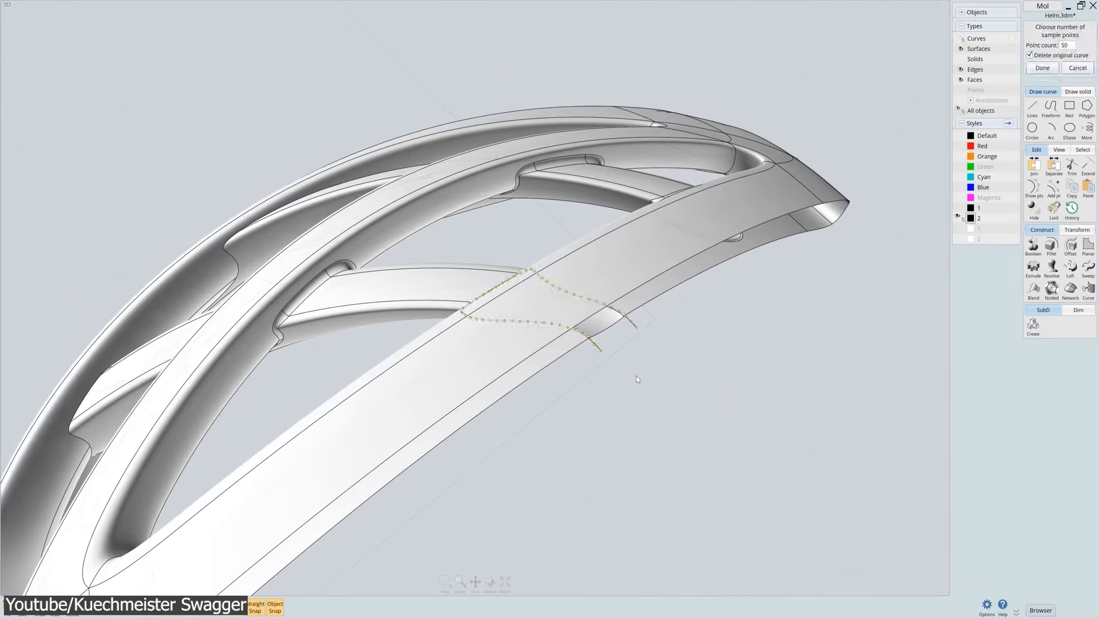
pyautogui.click(1044, 67)
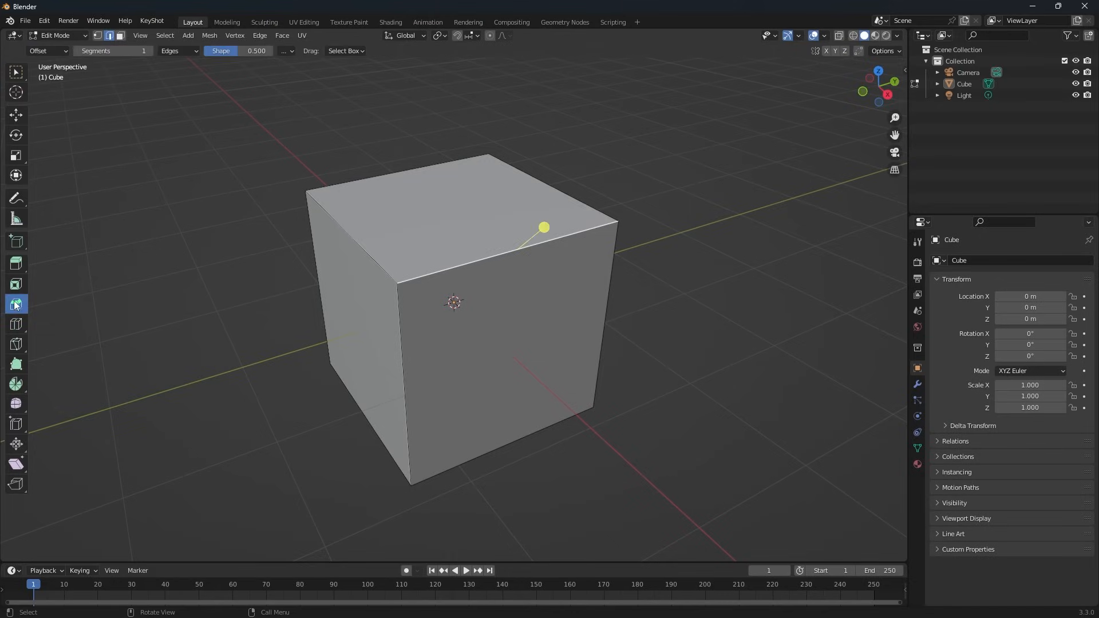
# Step: Bevel the cube's top edge and pick the cutter object for the Difference boolean with the eyedropper
pyautogui.moveTo(544, 227); pyautogui.dragTo(537, 232)
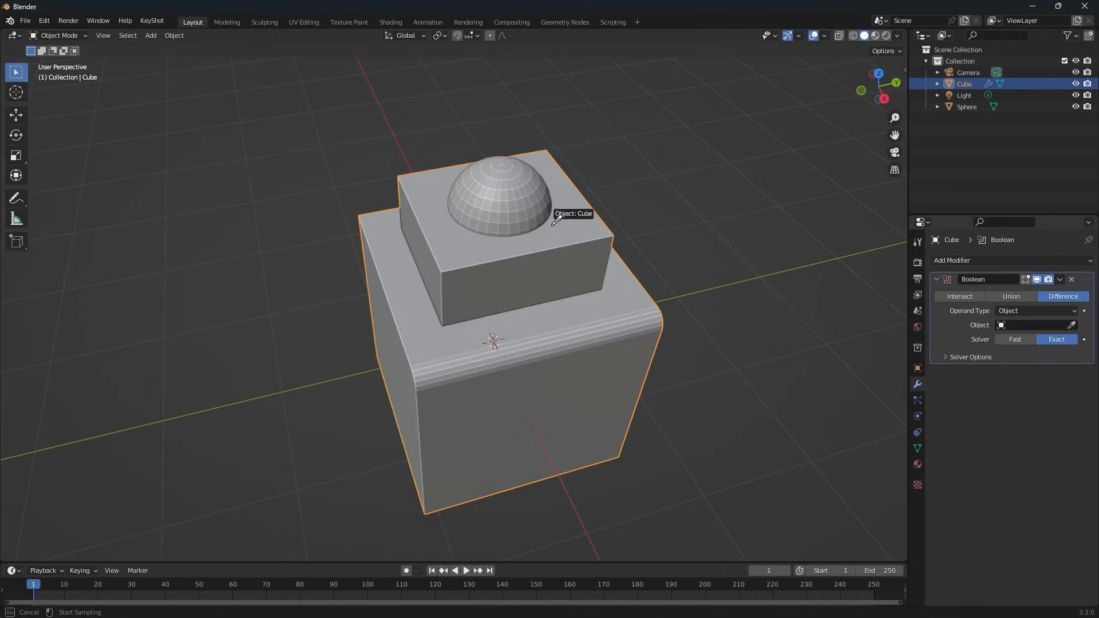
pyautogui.click(1035, 325)
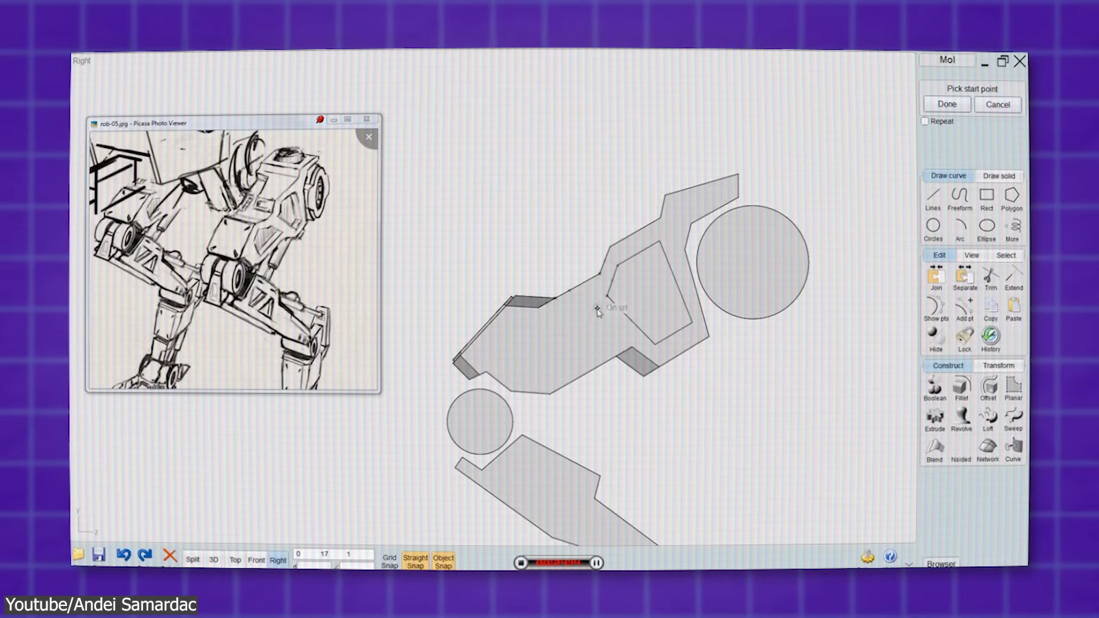
# Step: Draw polyline points from the panel corner and along the robot's upper leg outline in the Right view
pyautogui.click(600, 311)
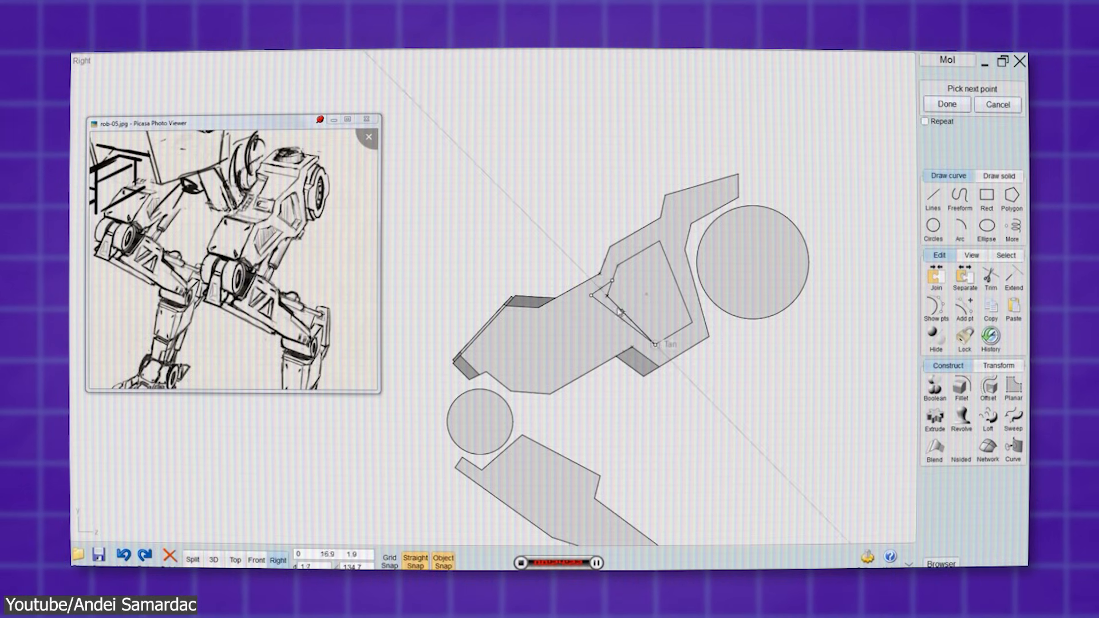
pyautogui.click(215, 560)
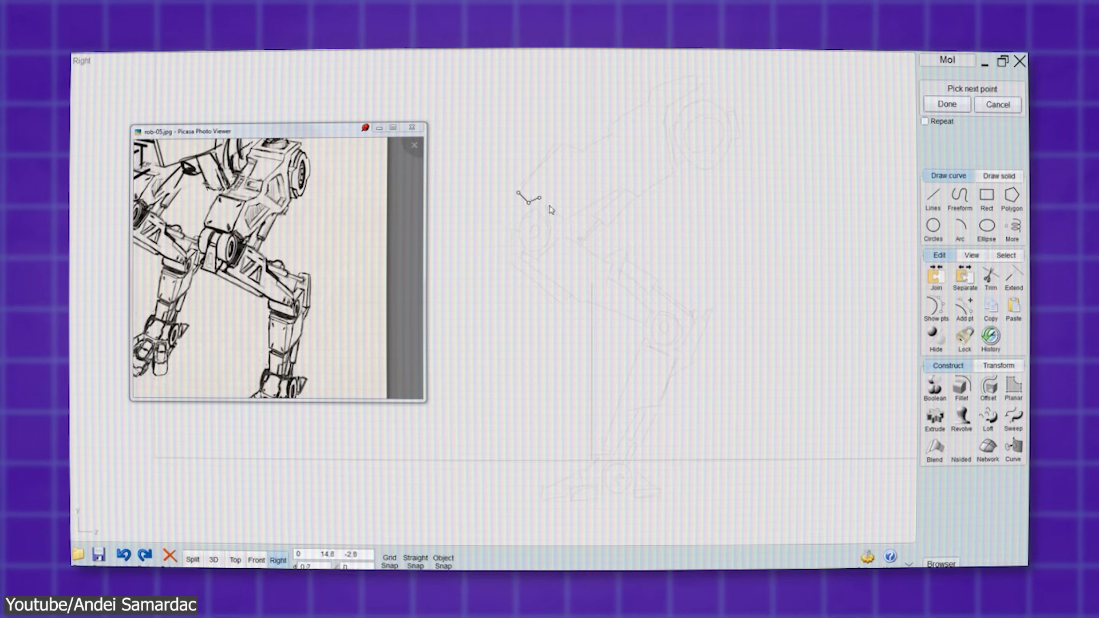
pyautogui.click(690, 115)
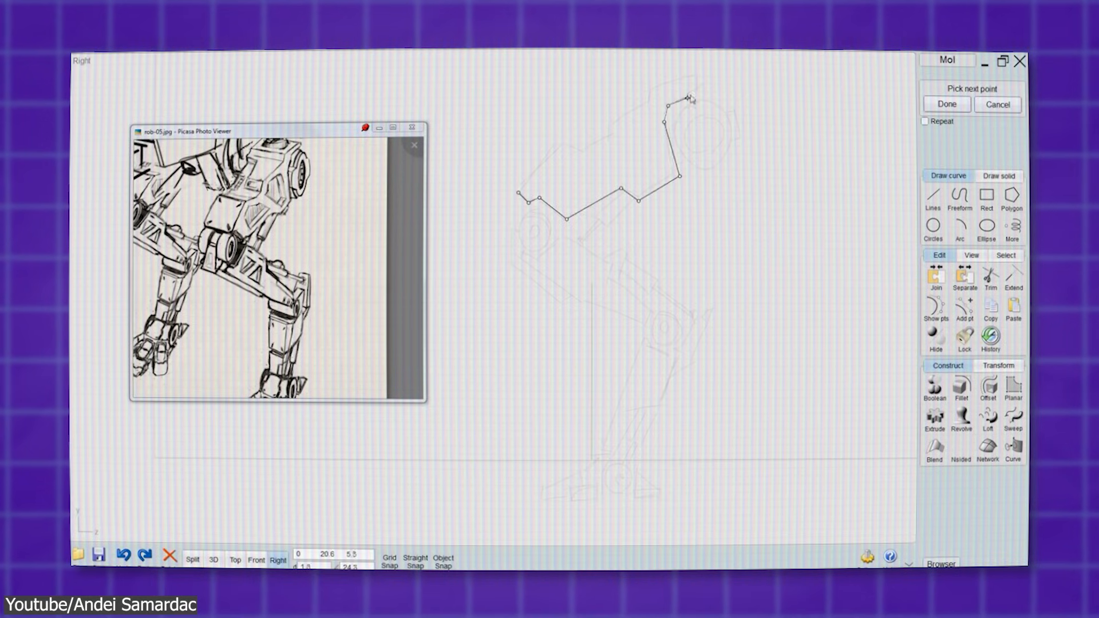
pyautogui.click(611, 140)
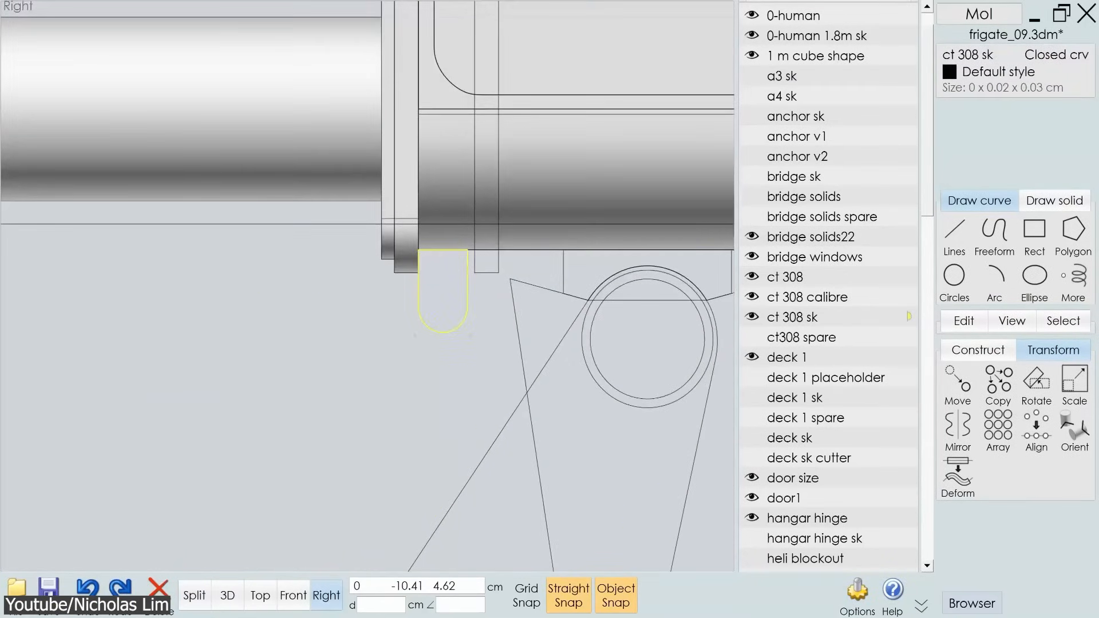
# Step: Toggle visibility of the frigate layer holding the ct 308 sk curve
pyautogui.click(195, 595)
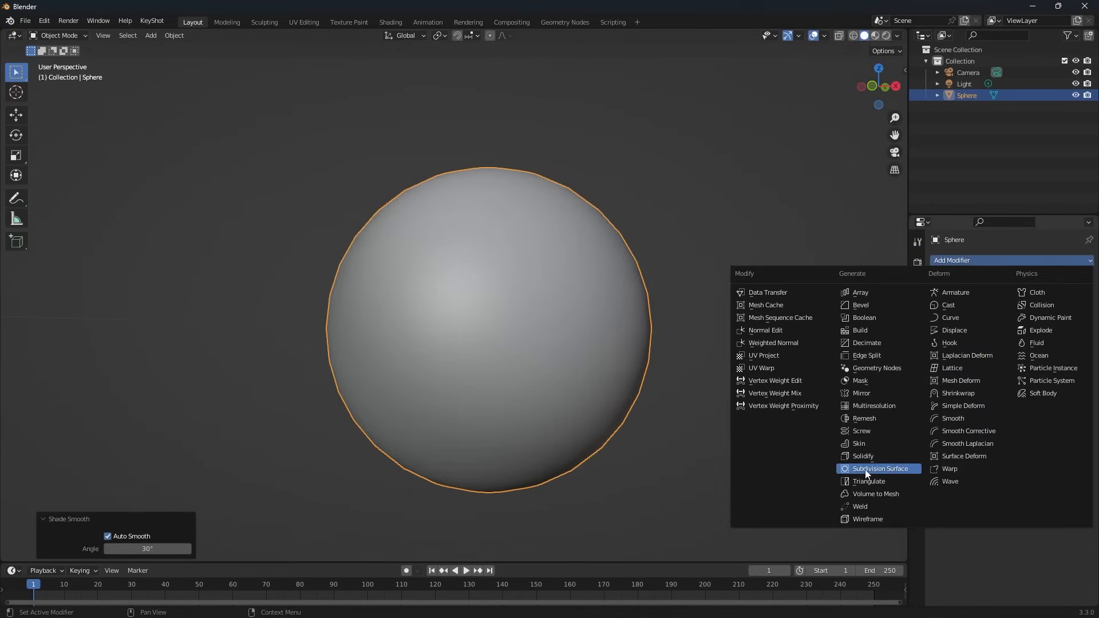
pyautogui.click(880, 468)
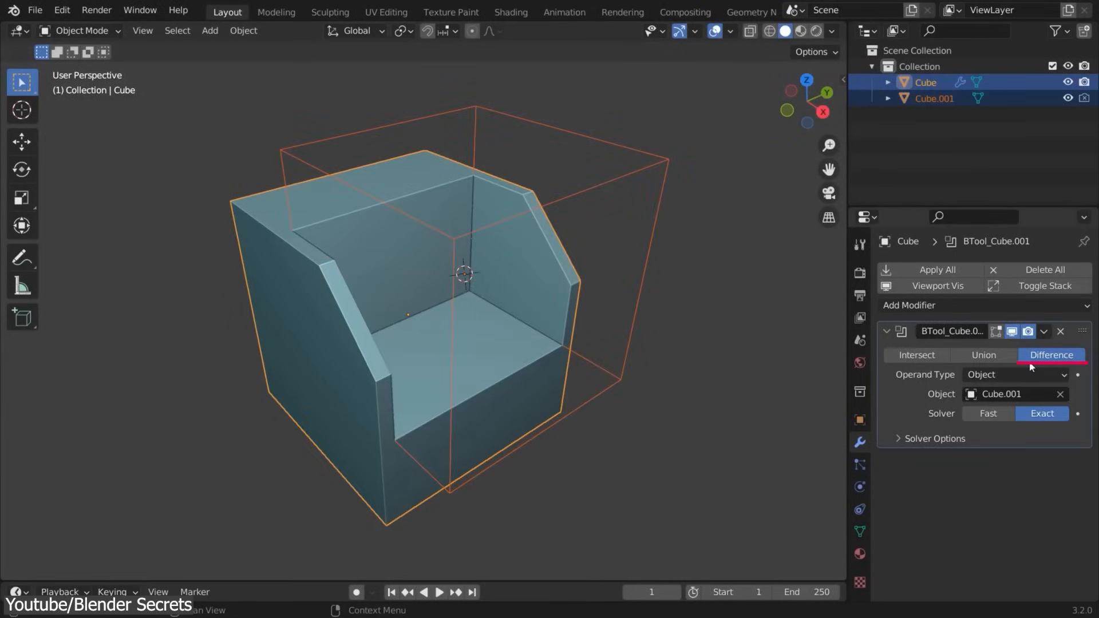
pyautogui.click(934, 98)
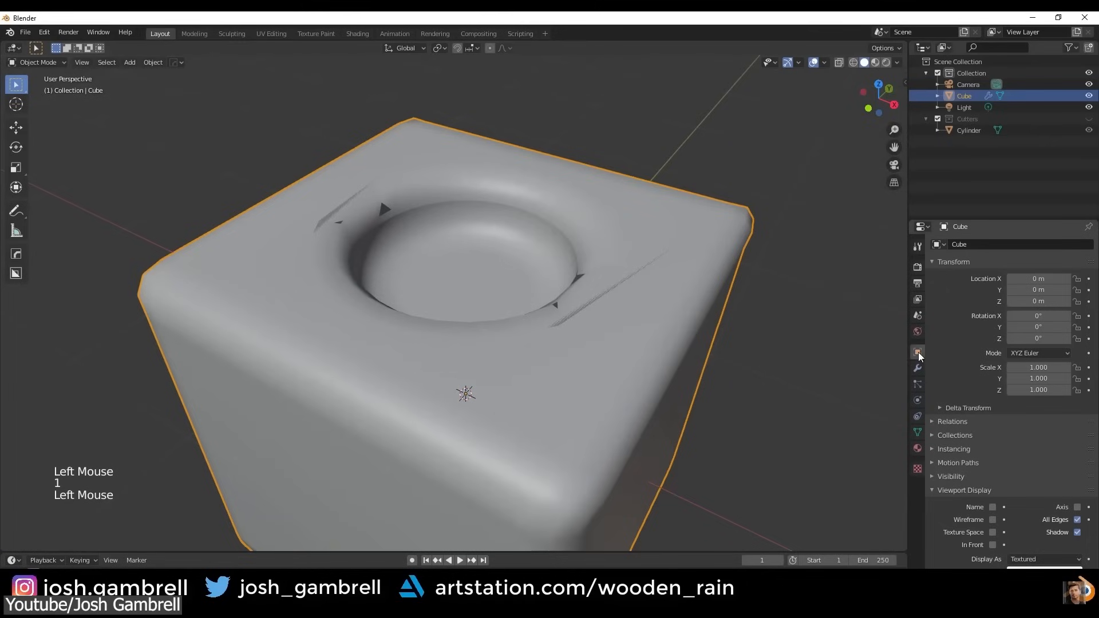
pyautogui.scroll(-3)
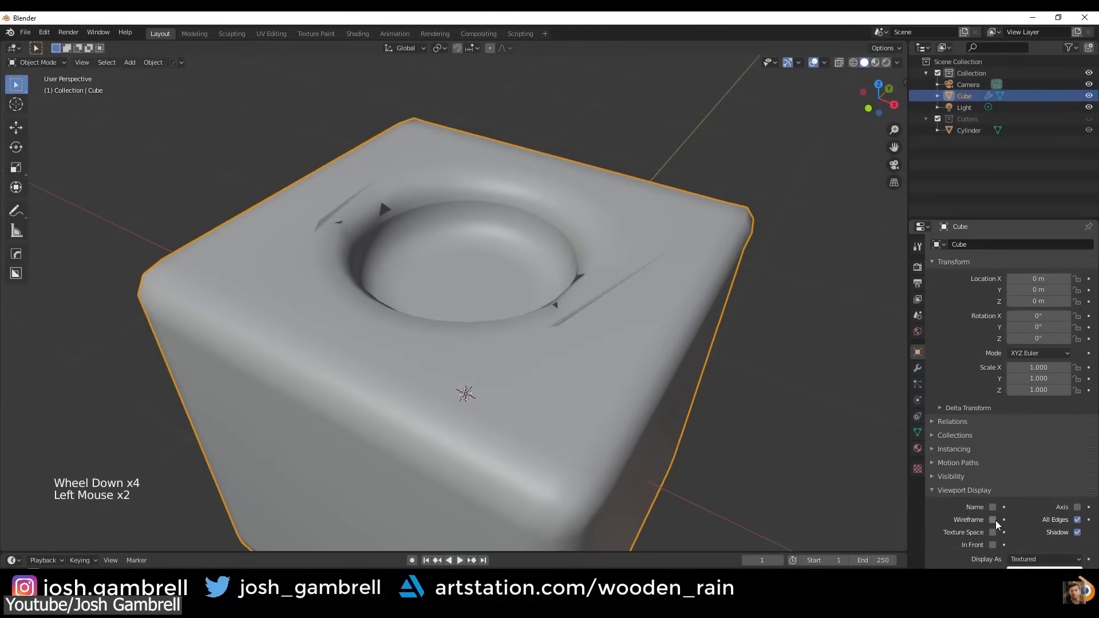
pyautogui.click(992, 520)
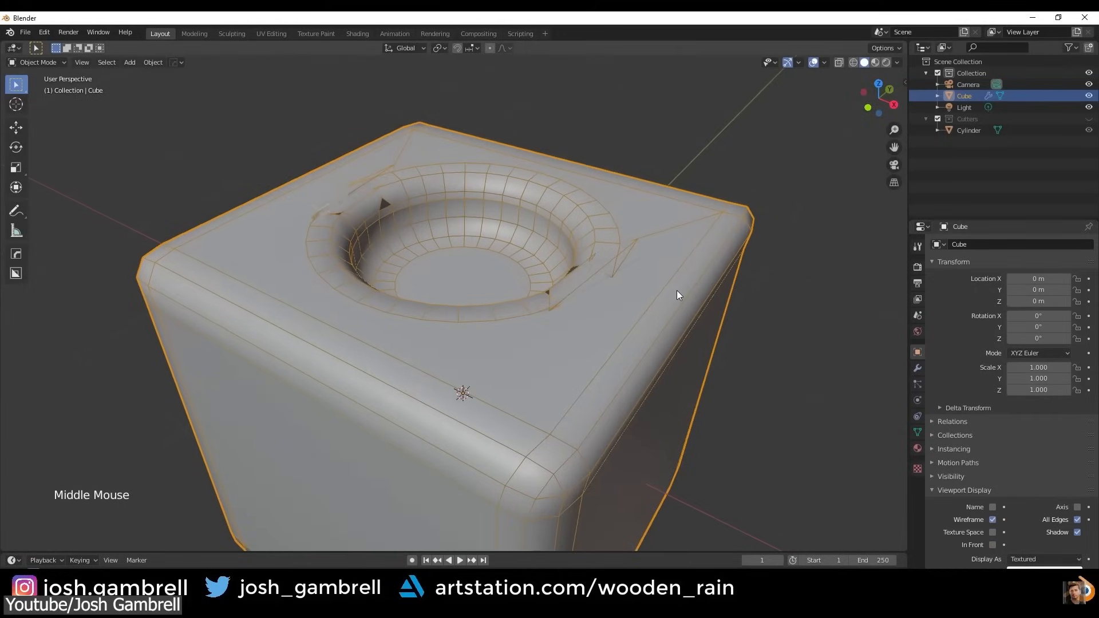
pyautogui.moveTo(678, 294); pyautogui.dragTo(690, 367)
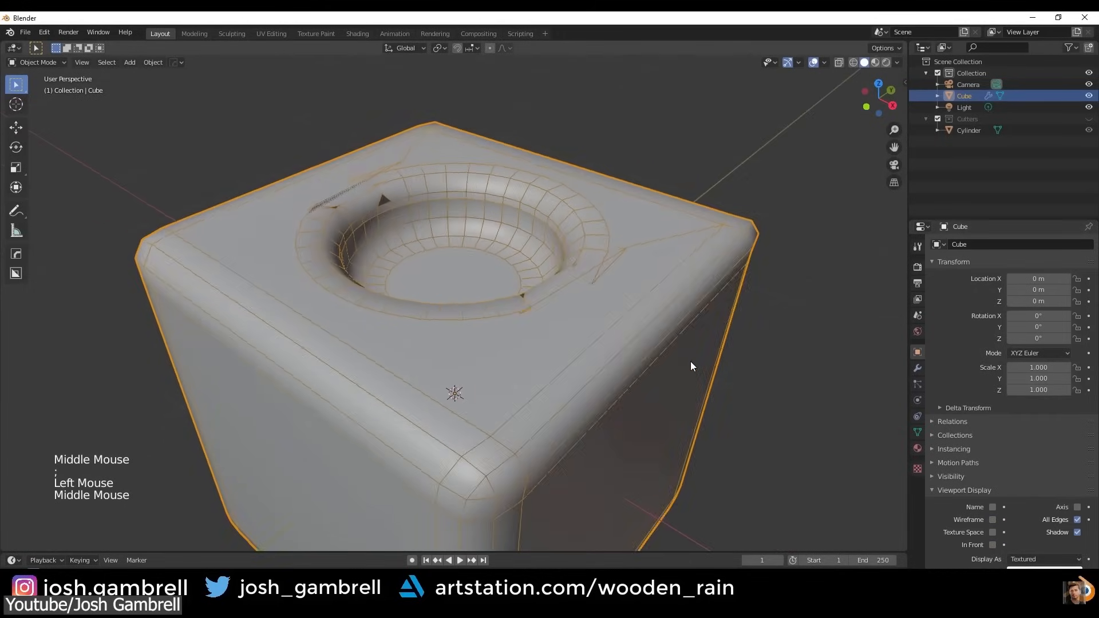
pyautogui.moveTo(691, 367); pyautogui.dragTo(703, 363)
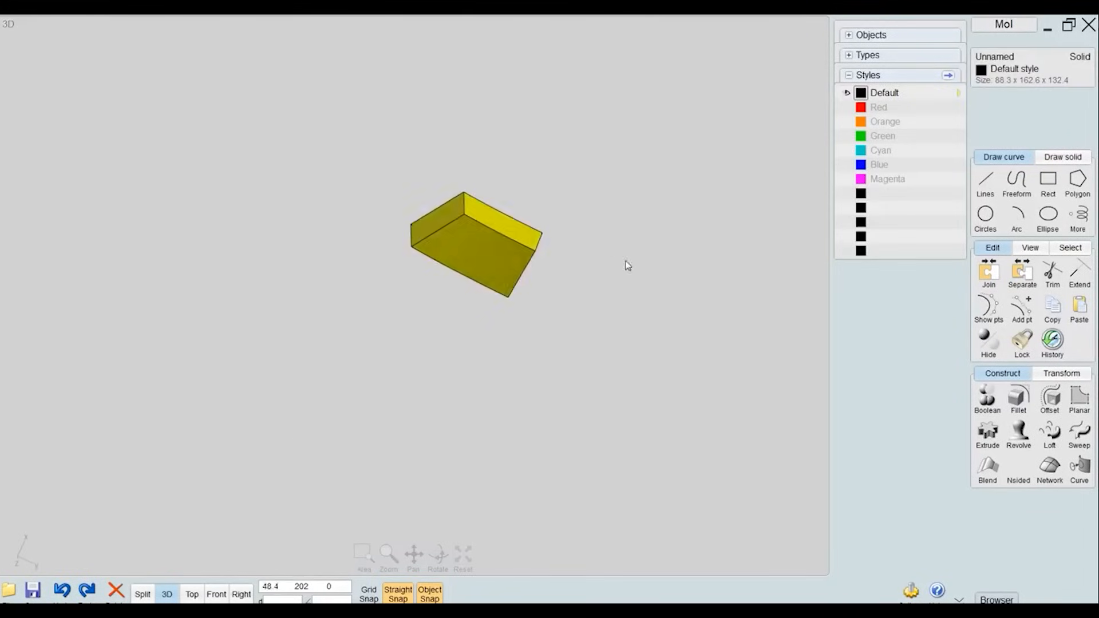
# Step: Chamfer the angled block's edges and set the chamfer distance
pyautogui.click(1019, 396)
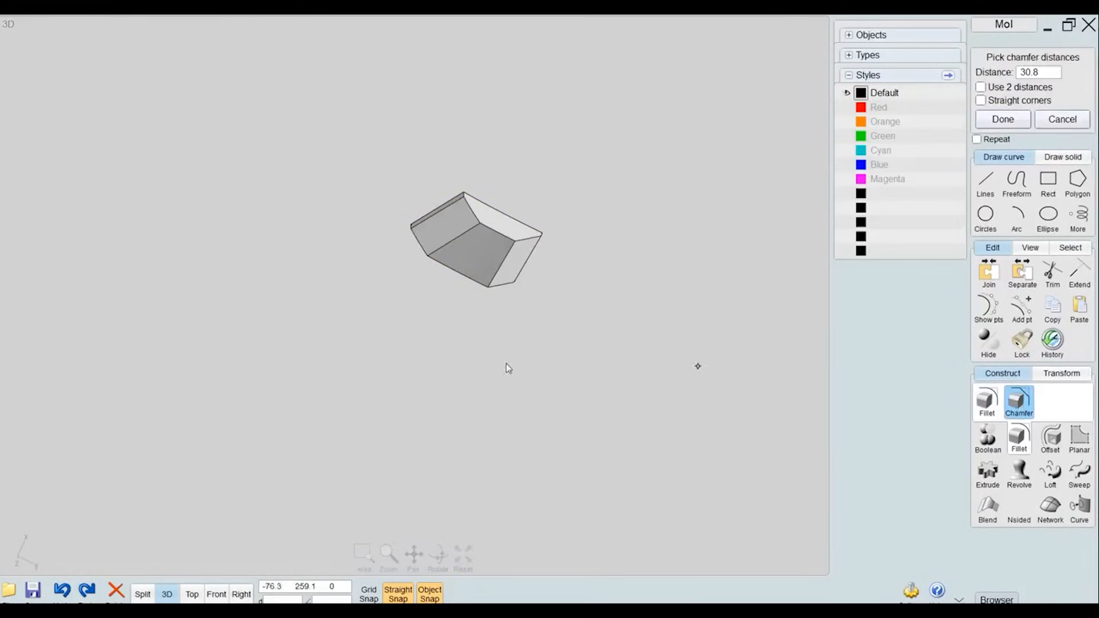
pyautogui.click(1003, 119)
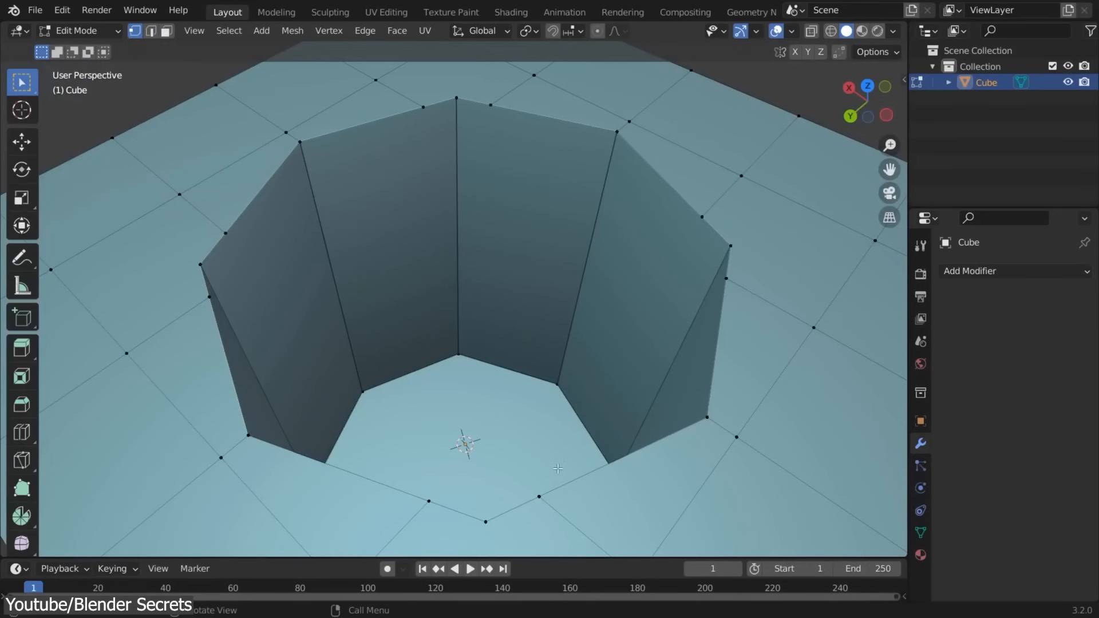
# Step: Merge the selected rim vertices At Last, then start moving the result with G
pyautogui.press('M')
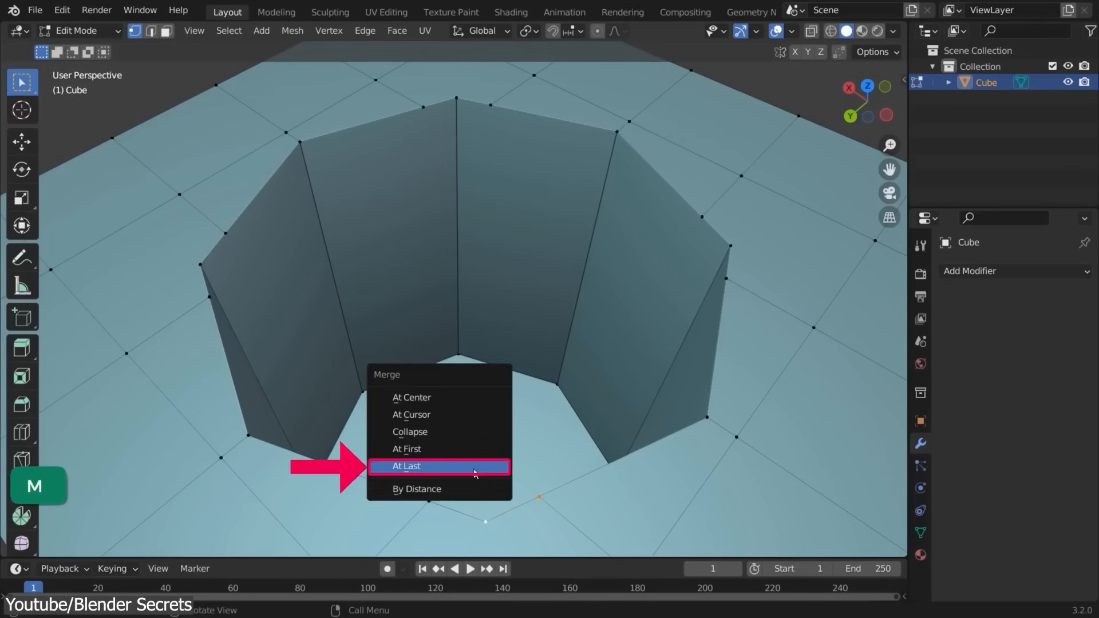
pyautogui.click(437, 466)
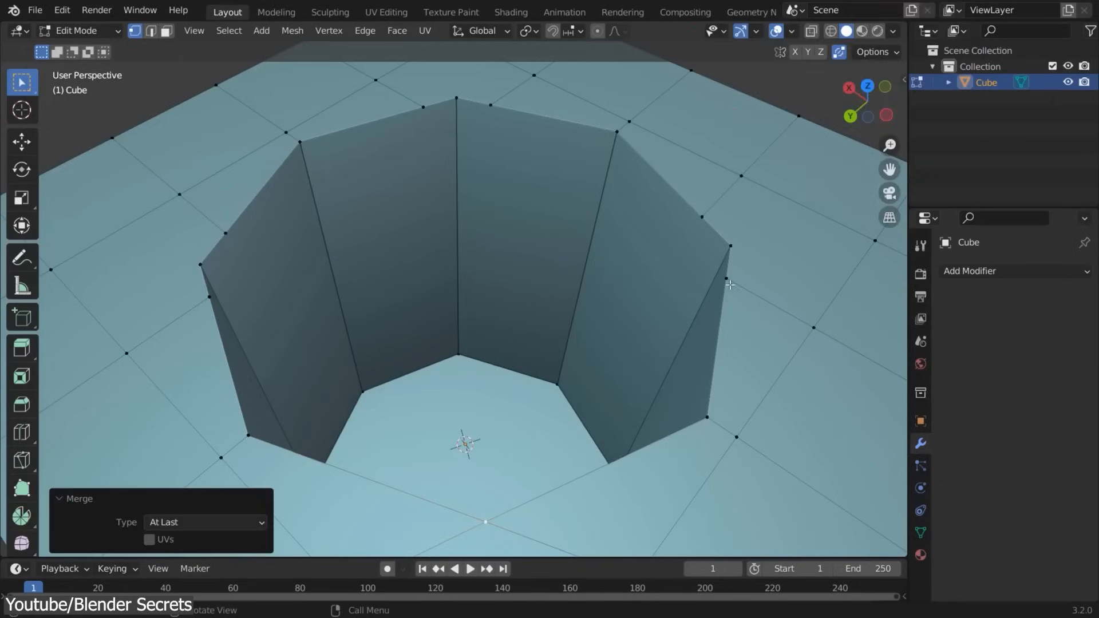
pyautogui.press('g')
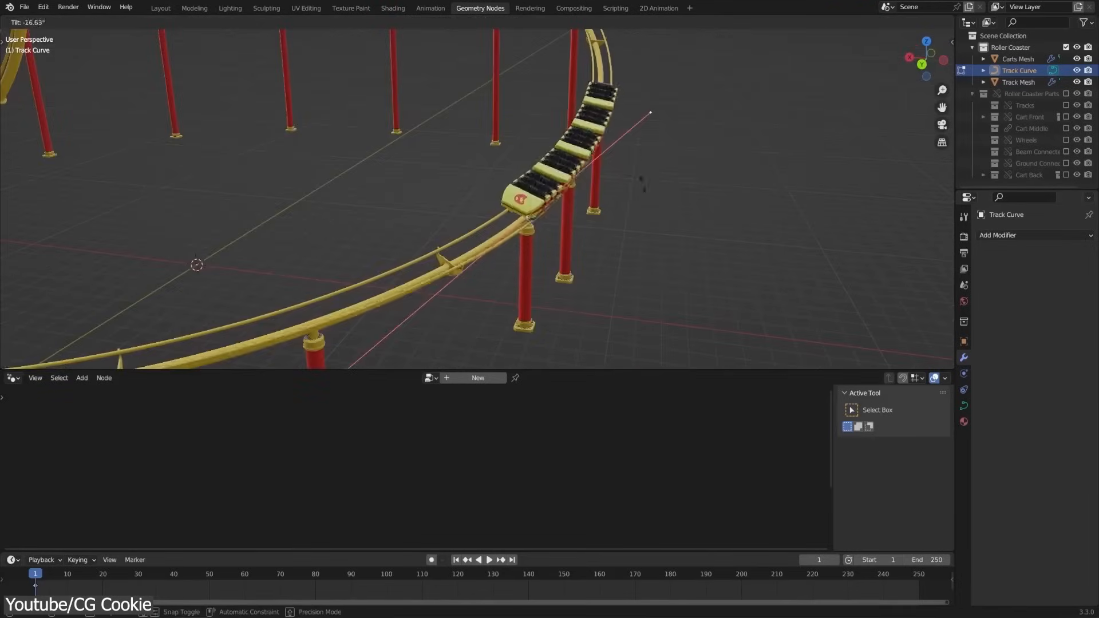
# Step: Confirm the Ctrl+T tilt banking the Track Curve through the turn
pyautogui.click(489, 560)
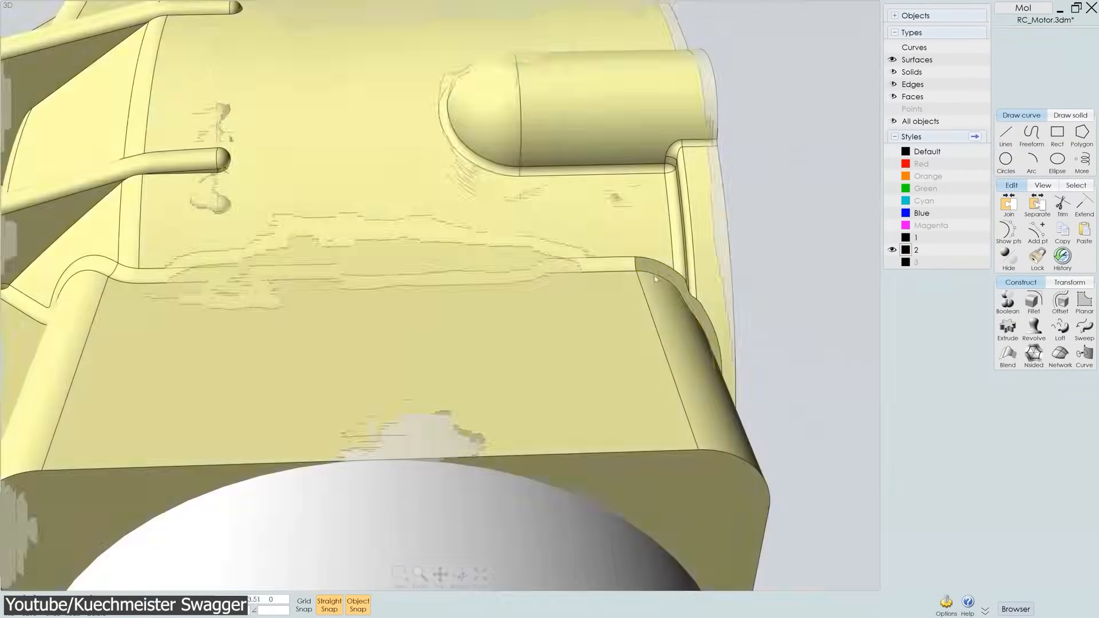
# Step: Mirror the finned cylinder section by picking the mirror line's start and end points
pyautogui.click(1008, 356)
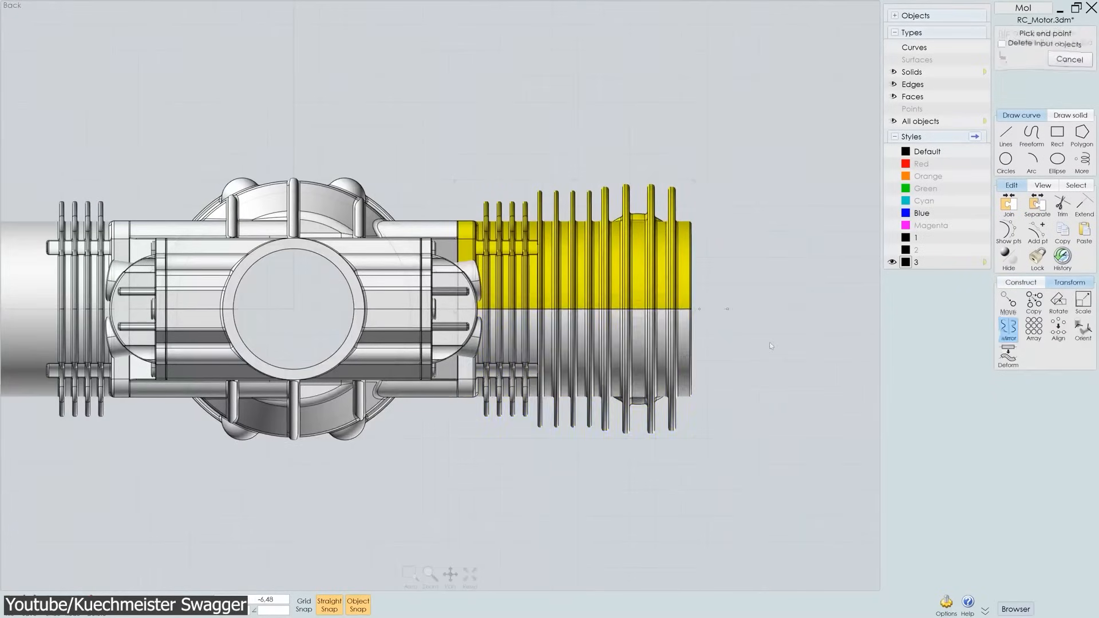
pyautogui.click(1028, 302)
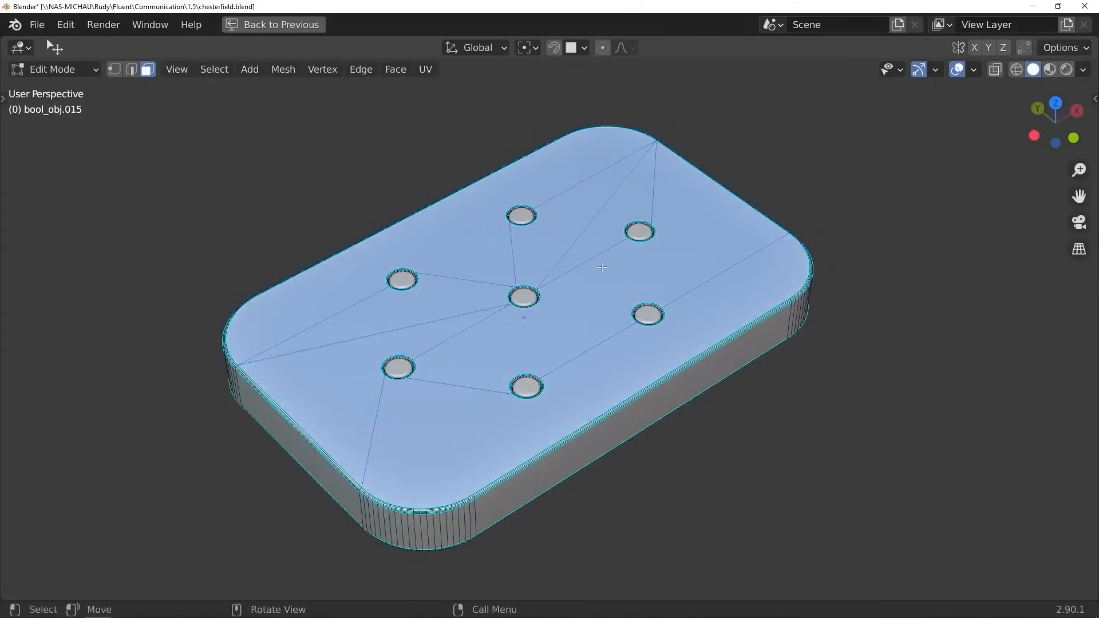
# Step: Enter edit mode and apply a MESHmachine Offset Cut around the sphere hole's rim
pyautogui.press('Tab')
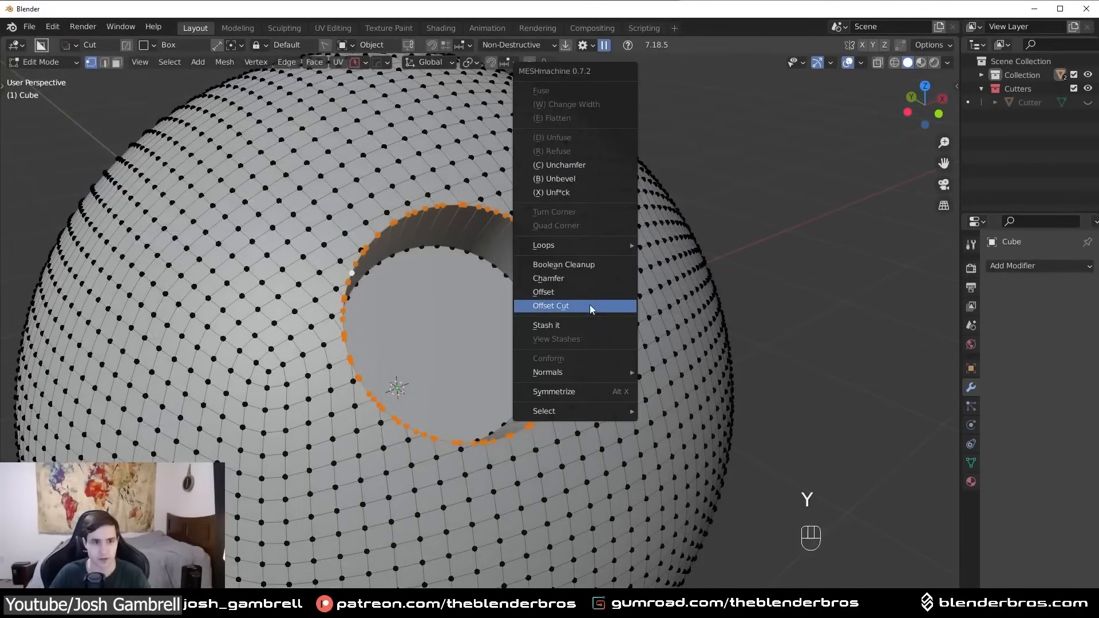
pyautogui.click(551, 305)
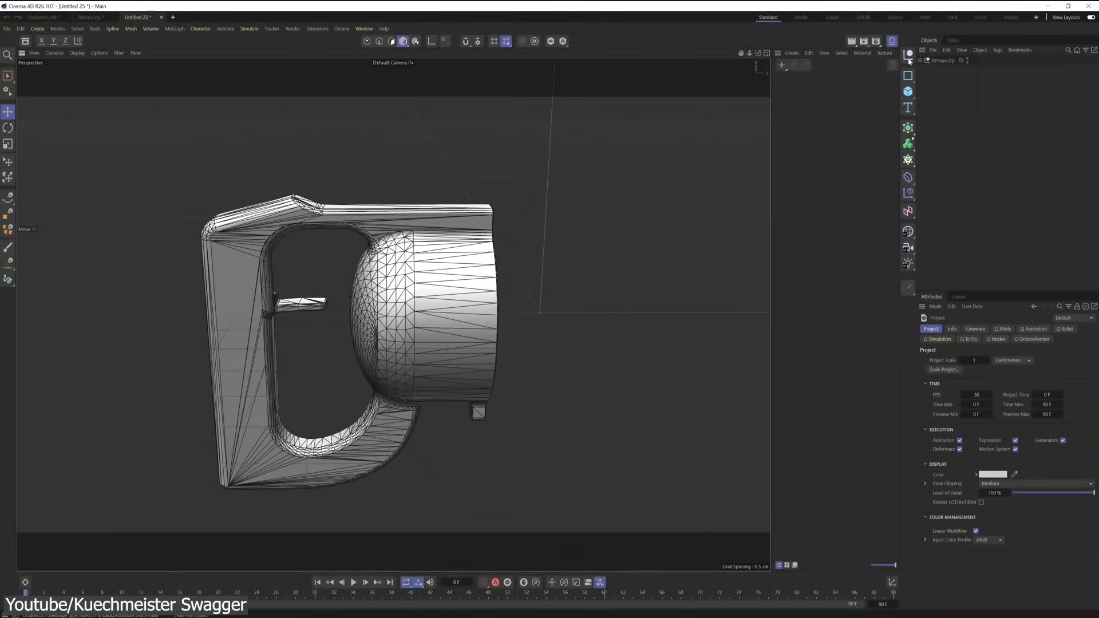
# Step: Add a ZRemesher Remesh generator and parent the Retopo handle objects under it
pyautogui.click(98, 29)
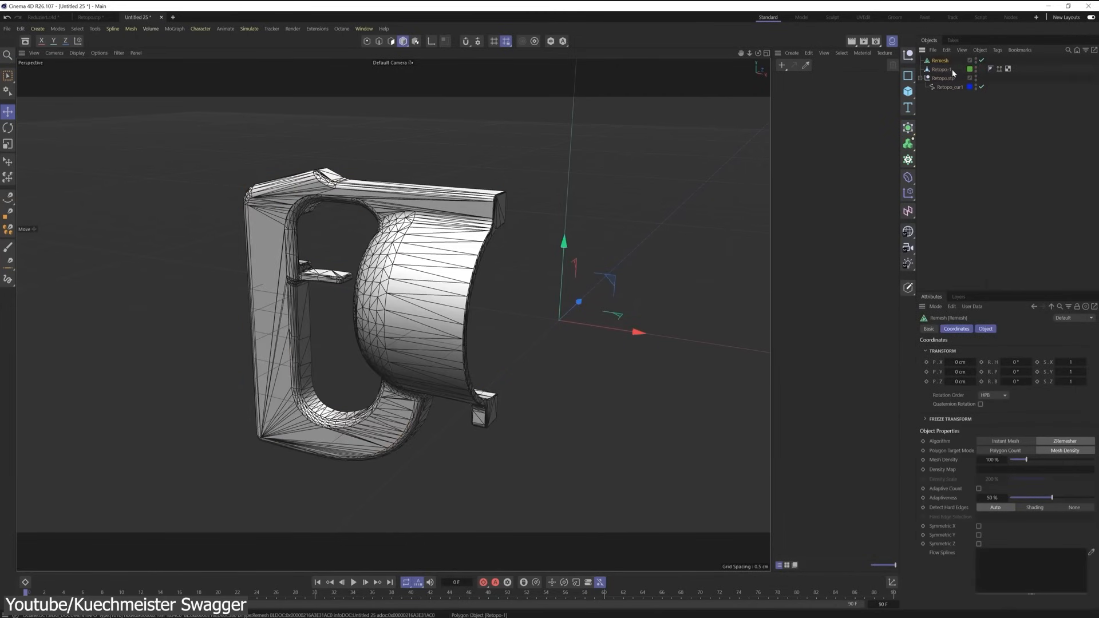
pyautogui.click(941, 69)
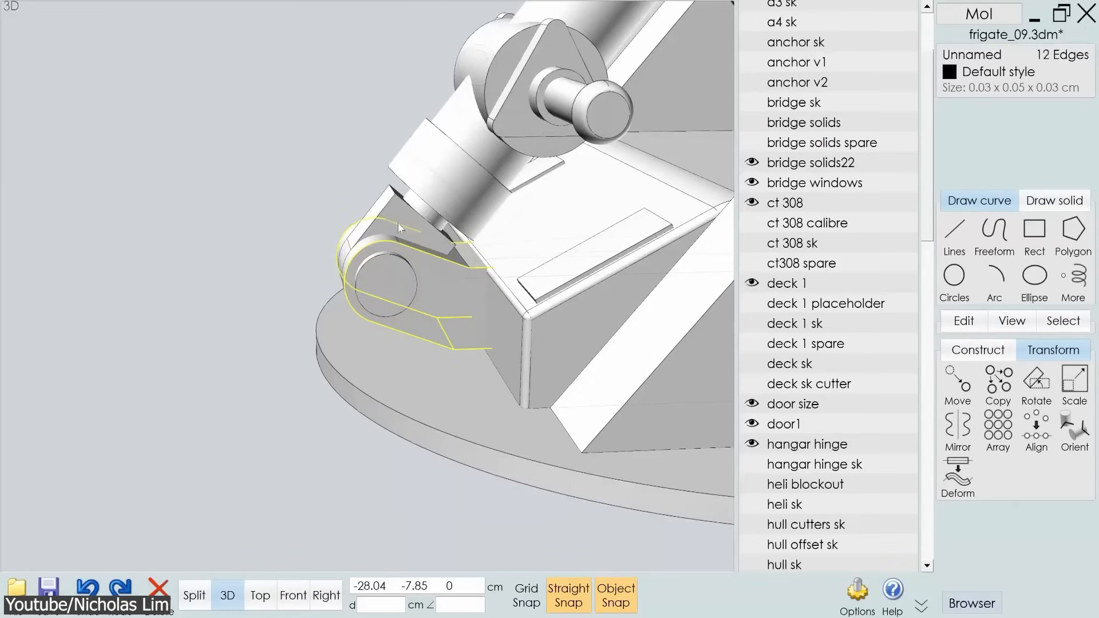
# Step: Switch to the Right view to see the hangar hinge profile orthographically
pyautogui.click(326, 596)
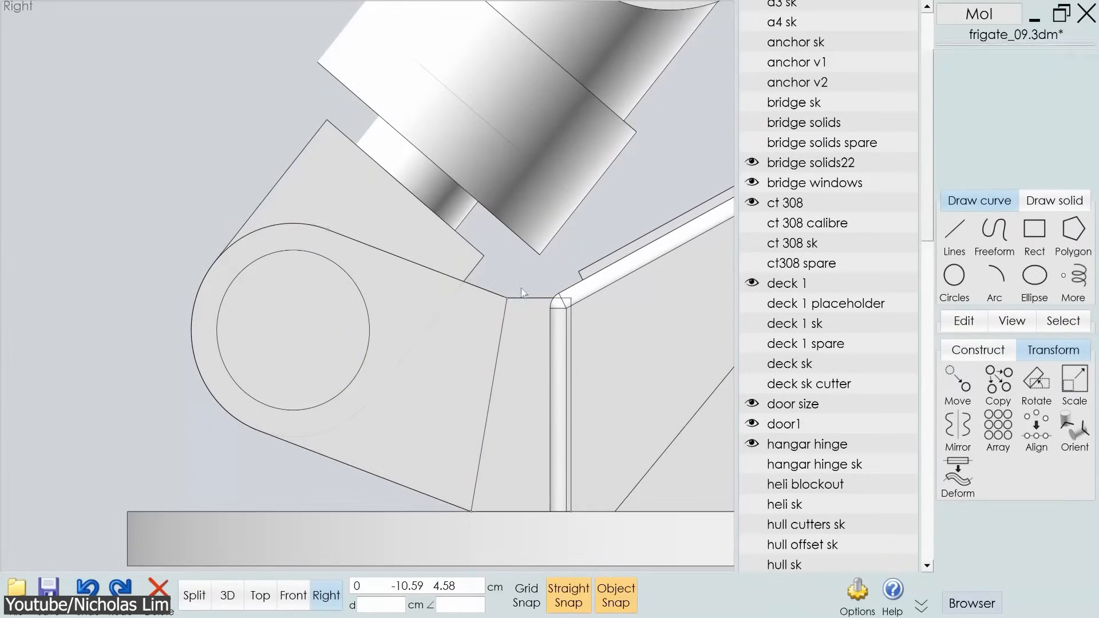